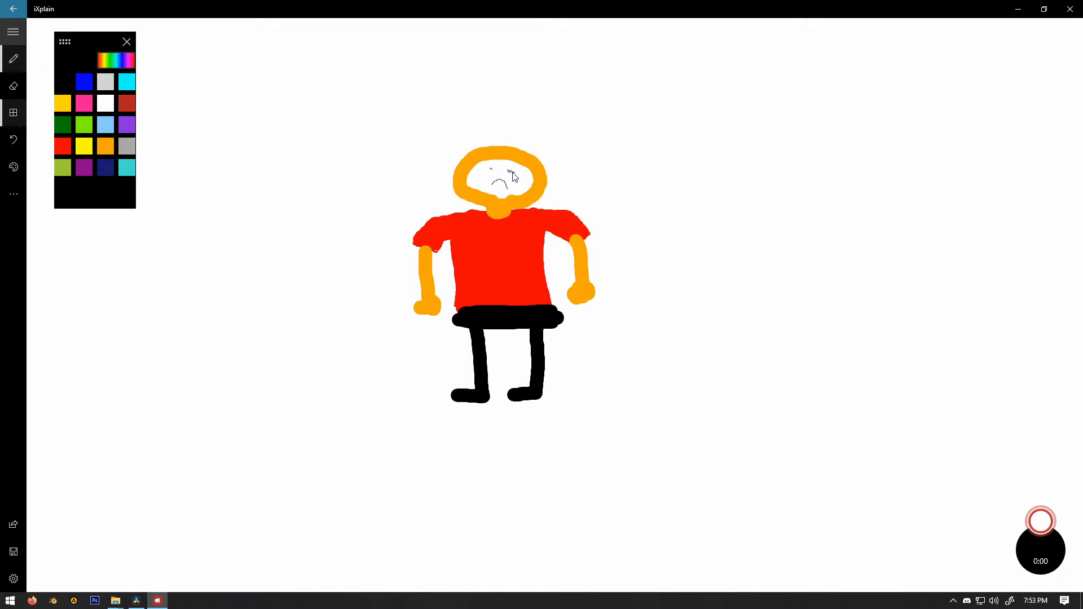
# Step: Draw a frown across the stick figure's orange head with the pen
pyautogui.moveTo(488, 169); pyautogui.dragTo(511, 171)
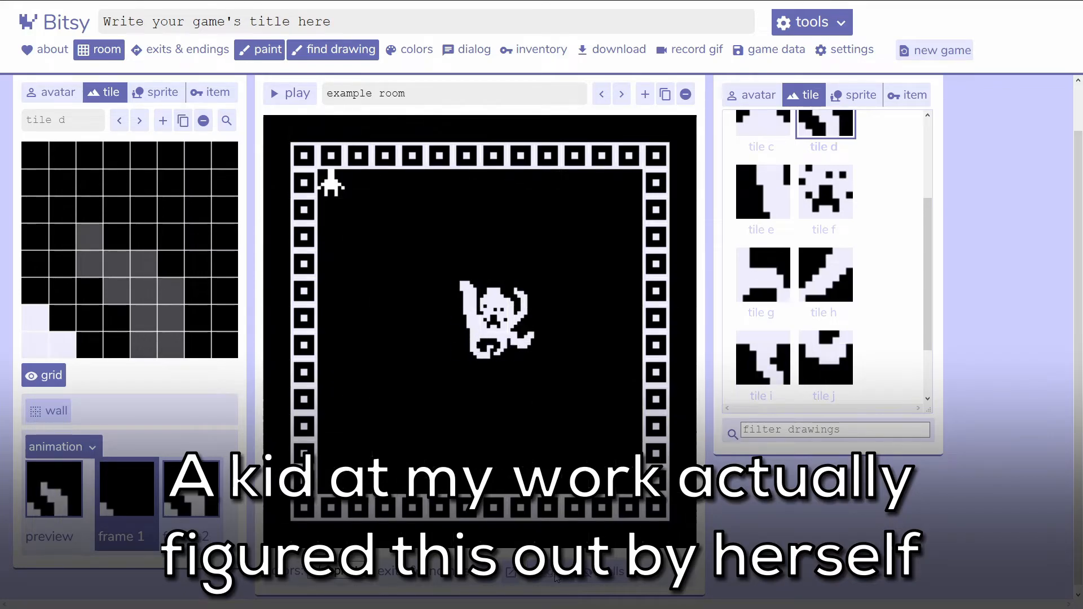
pyautogui.click(295, 94)
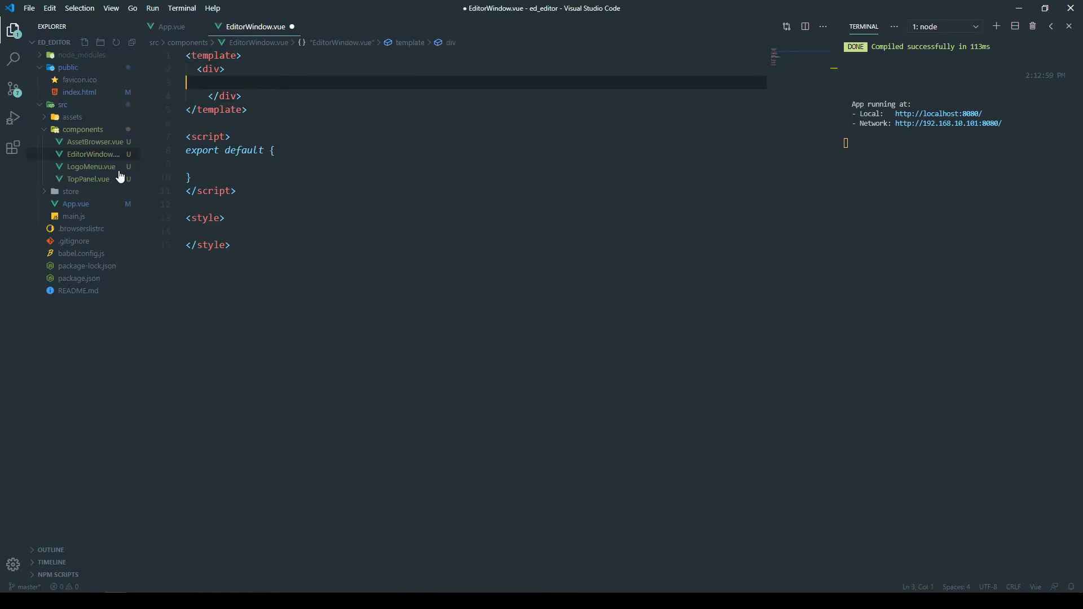
# Step: Show App.vue and scroll through its grid of LogoMenu, TopPanel, AssetBrowser and EditorWindow
pyautogui.click(171, 26)
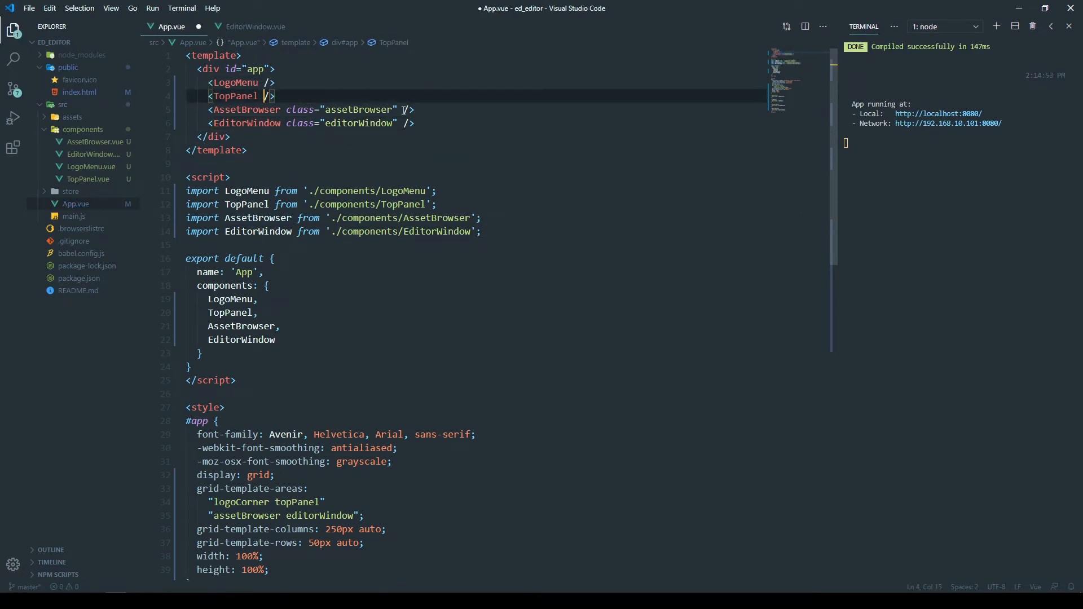
pyautogui.scroll(-3)
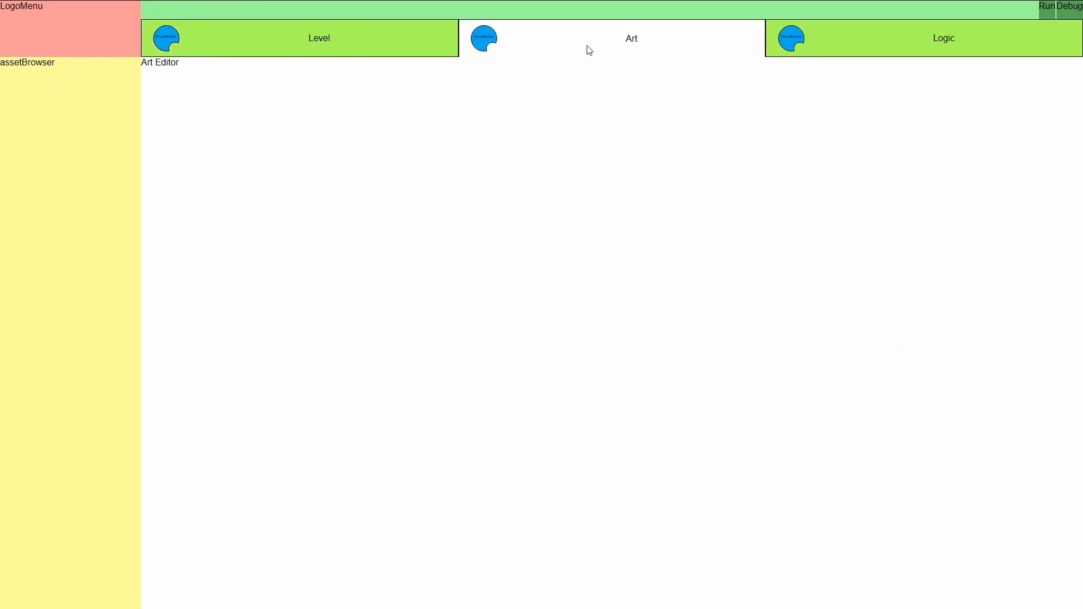
pyautogui.moveTo(611, 54)
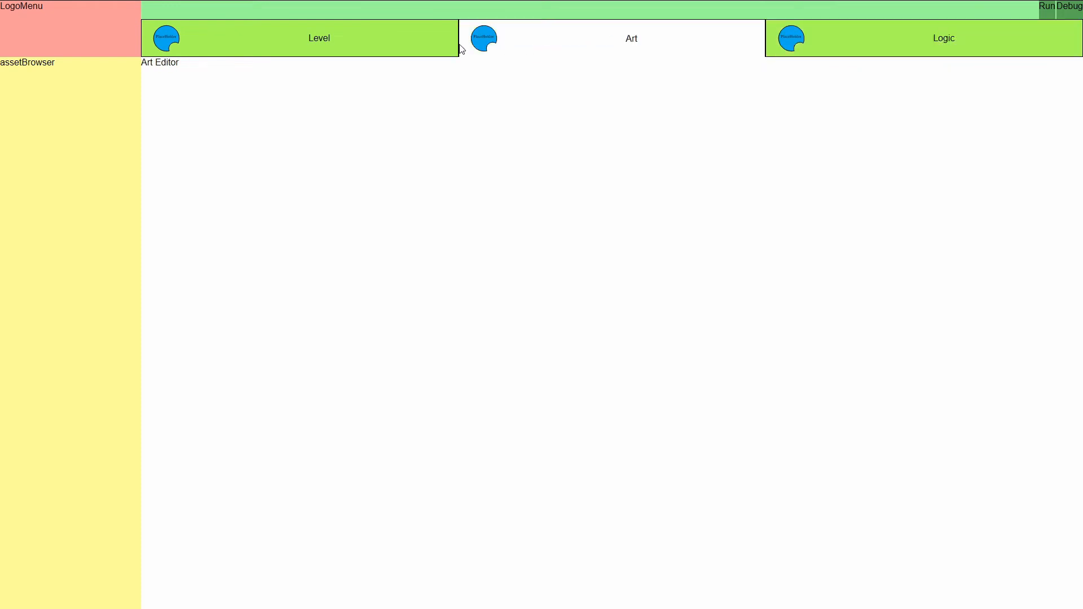
# Step: Check a tab in the running editor, then start 'git remote add origin' in PowerShell
pyautogui.click(318, 39)
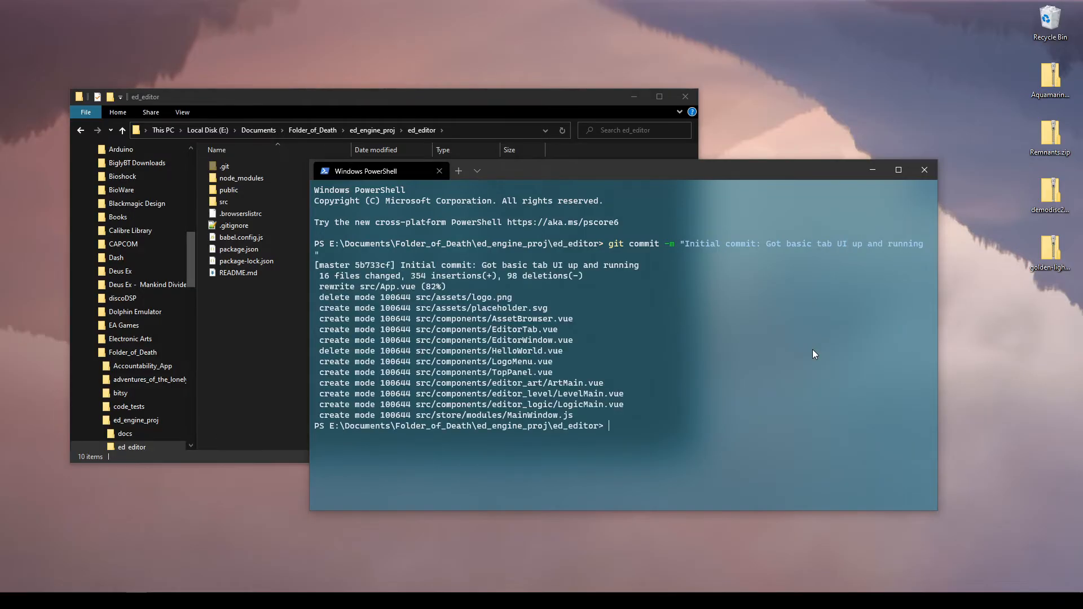
pyautogui.write('git remote add origin')
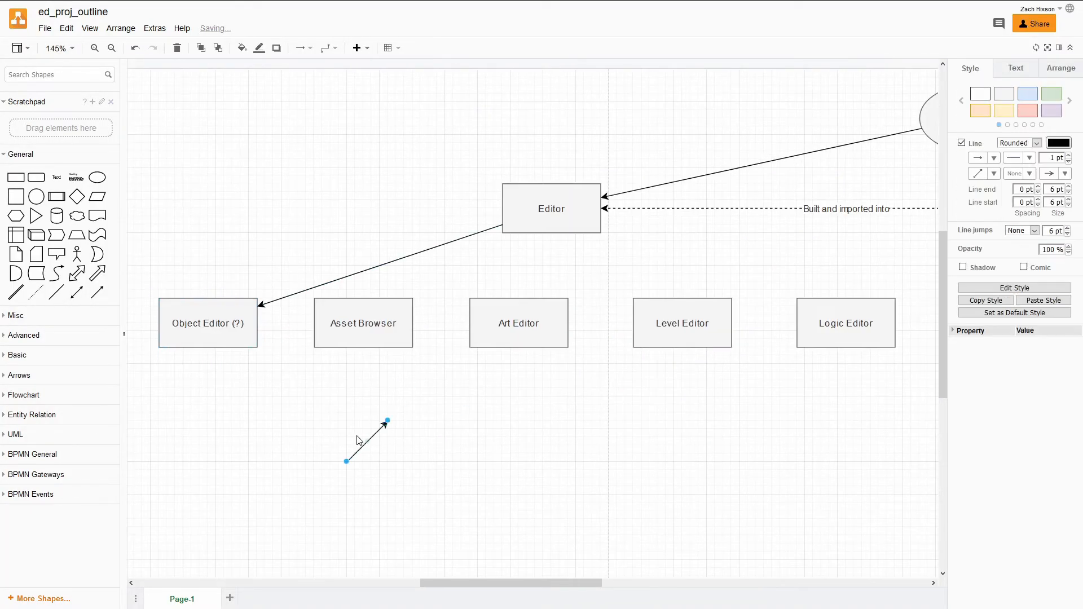
# Step: Add note text 'Sprites (Drawing' and a 'Grid ca...' grid-panning note under the editor modules
pyautogui.write('Sprites (Drawings?')
pyautogui.write('Could be expanded to work wi')
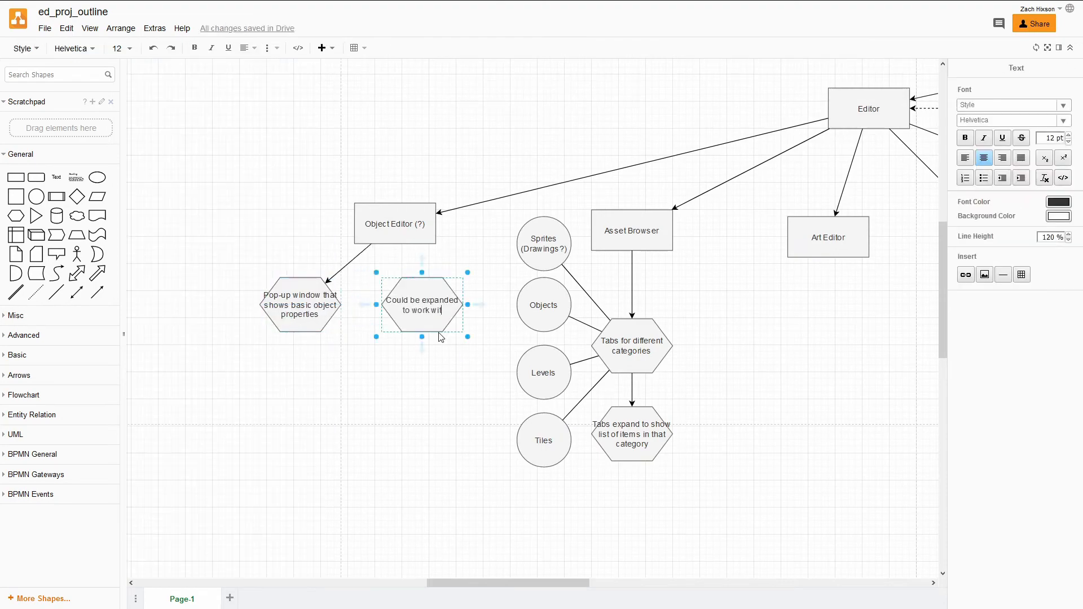
pyautogui.write('Grid can be panned and zoomed using the middle mouse, keyboard shortcuts, or gizmos')
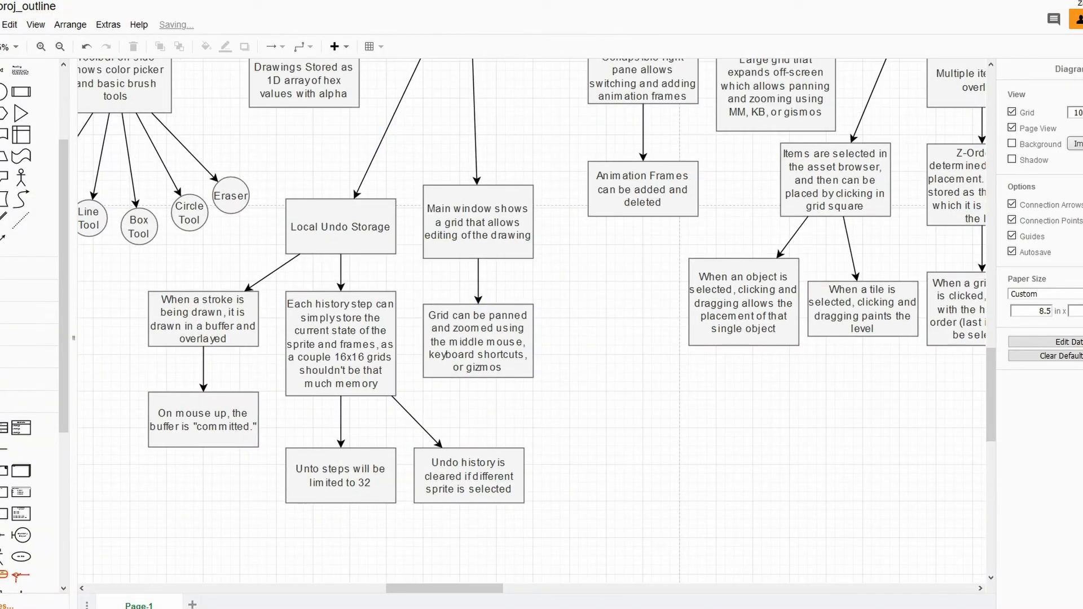
# Step: Create the 'whole window is canvas' note and link it to the Main window box
pyautogui.doubleClick(615, 364)
pyautogui.write('Entire window (sans side menus) is canvas')
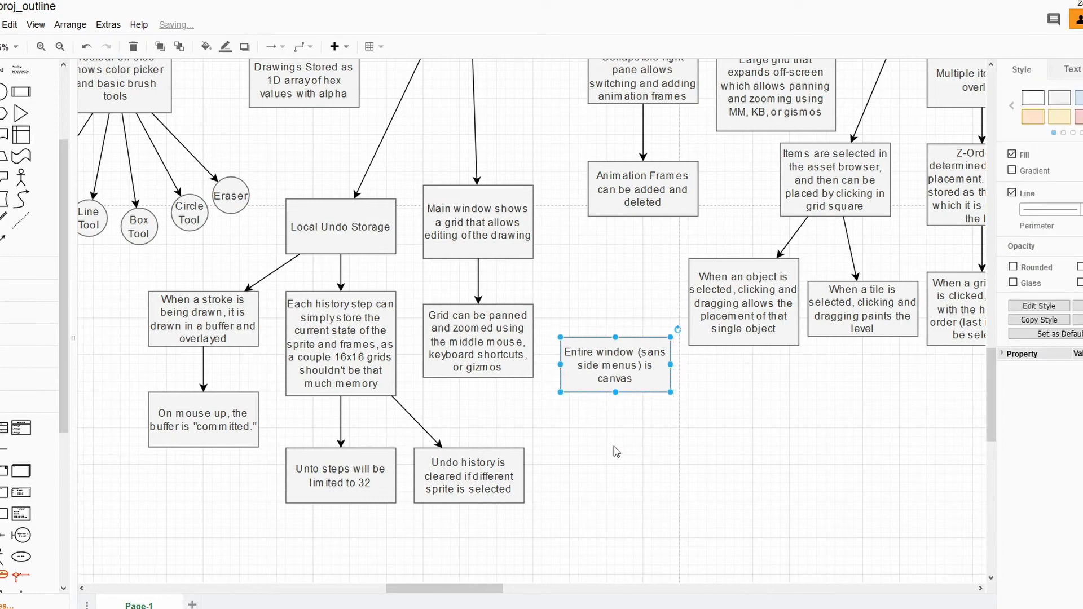
pyautogui.moveTo(511, 259); pyautogui.dragTo(598, 349)
pyautogui.write('Each displayed animation frame preview i')
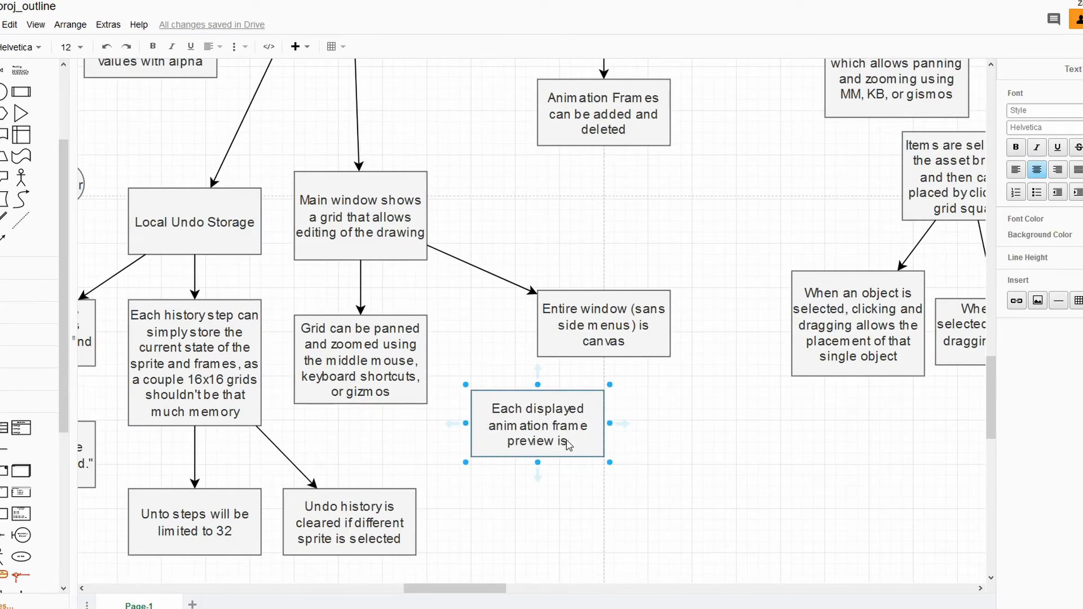
# Step: Write the frame-preview note 'small canvas, drawn once' and finish editing it
pyautogui.write('small canvas, drawn')
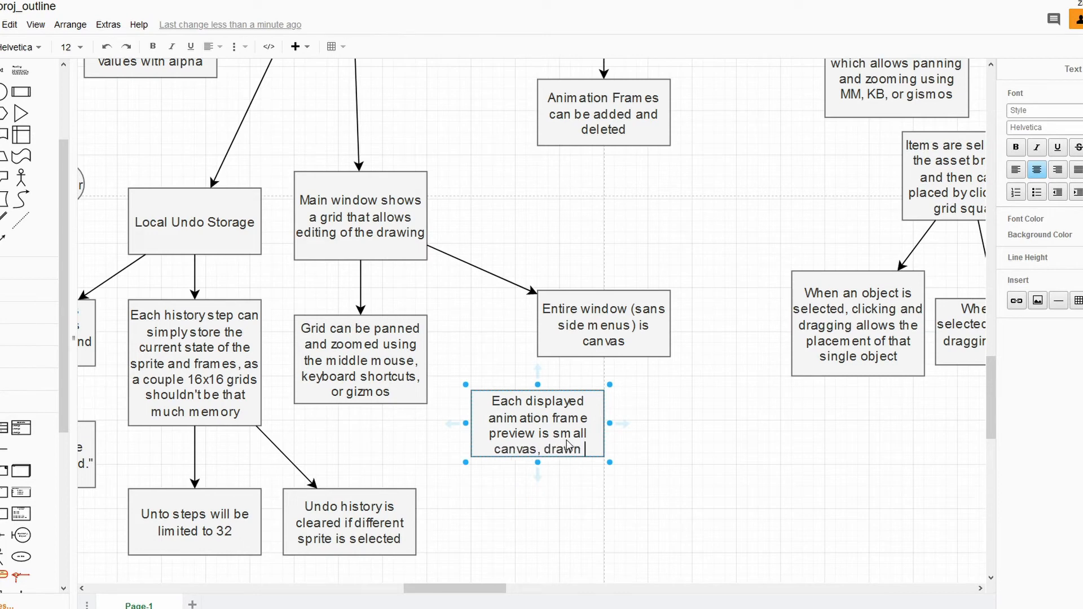
pyautogui.write('once')
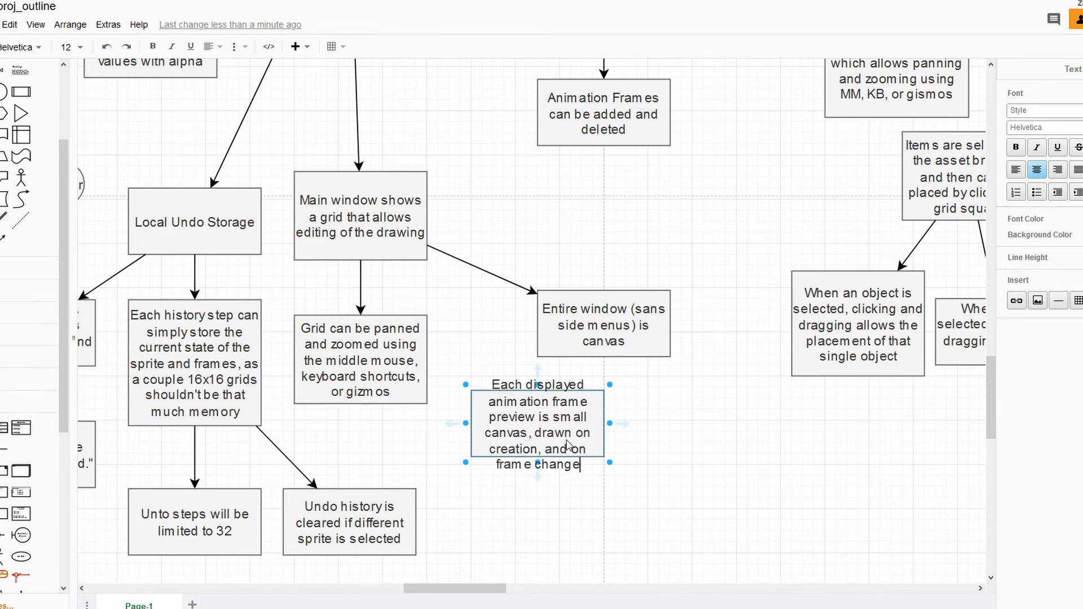
pyautogui.click(10, 290)
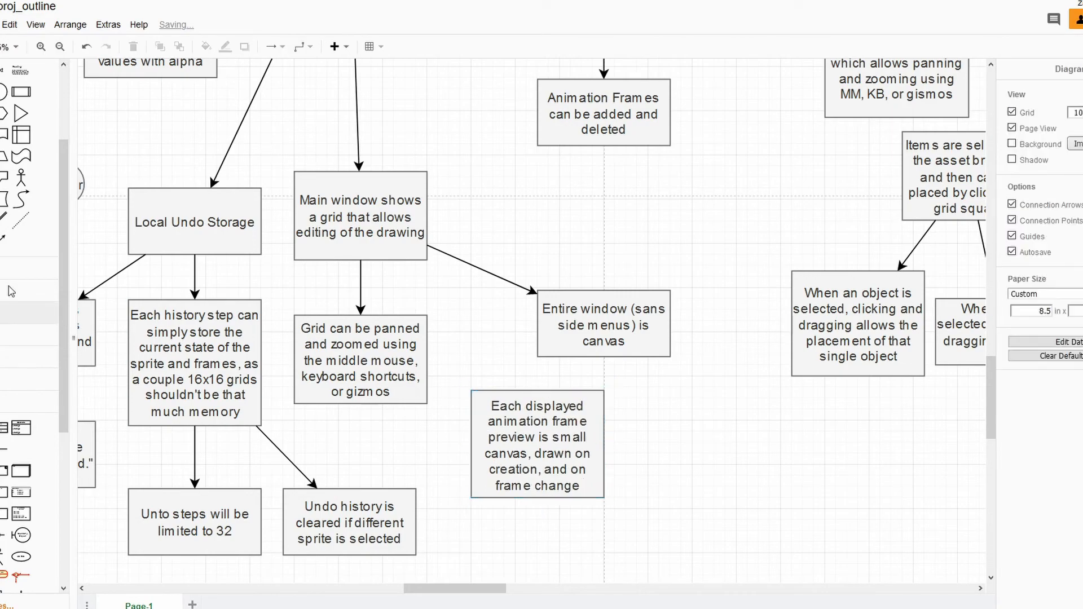